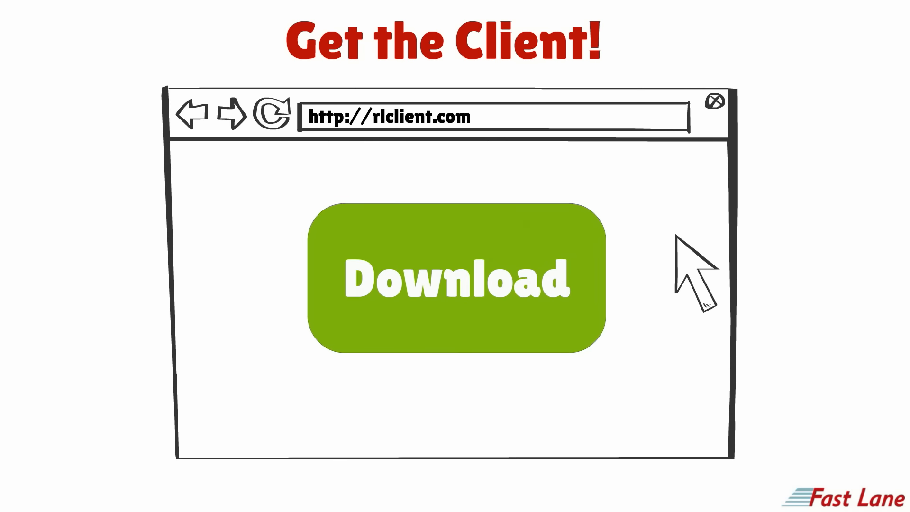
mouse_move(572, 345)
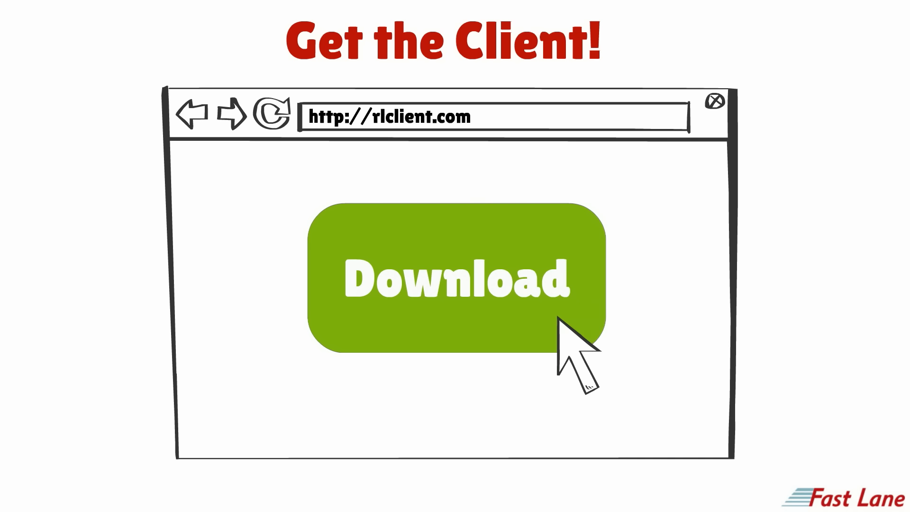
- Download the remote lab client and review its settings: resolution 1280x1024, English keyboard, 12px font
left_click(459, 277)
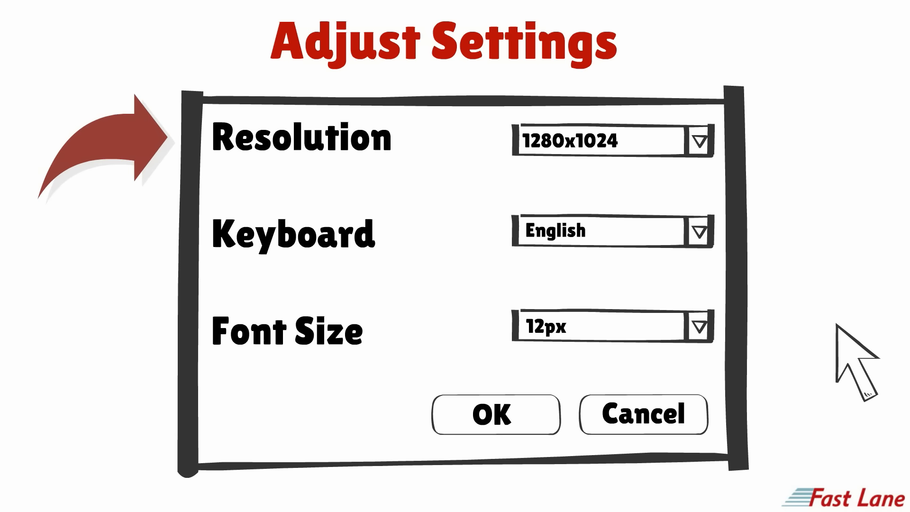